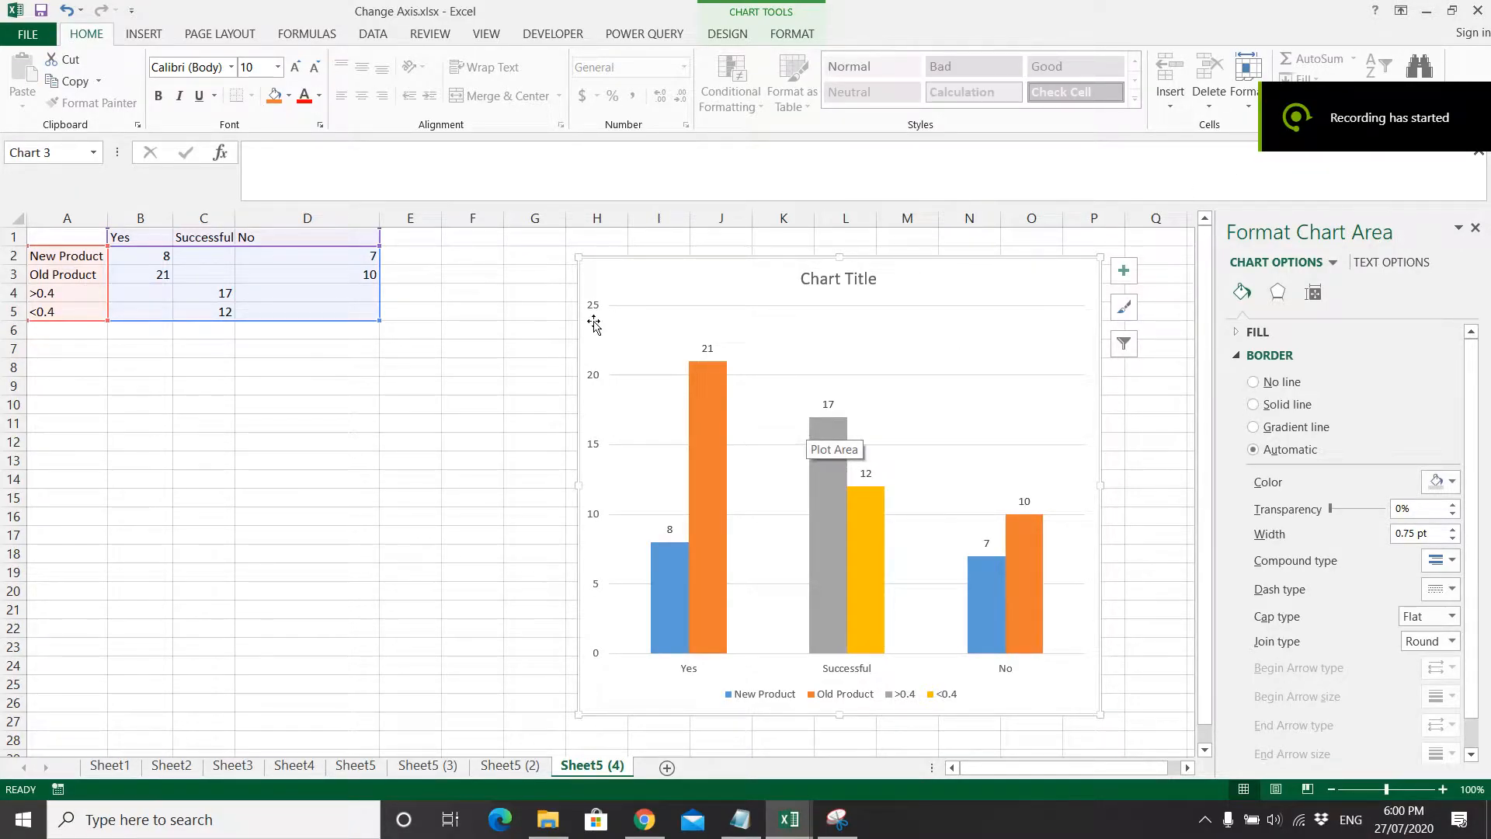
mouse_move(594, 321)
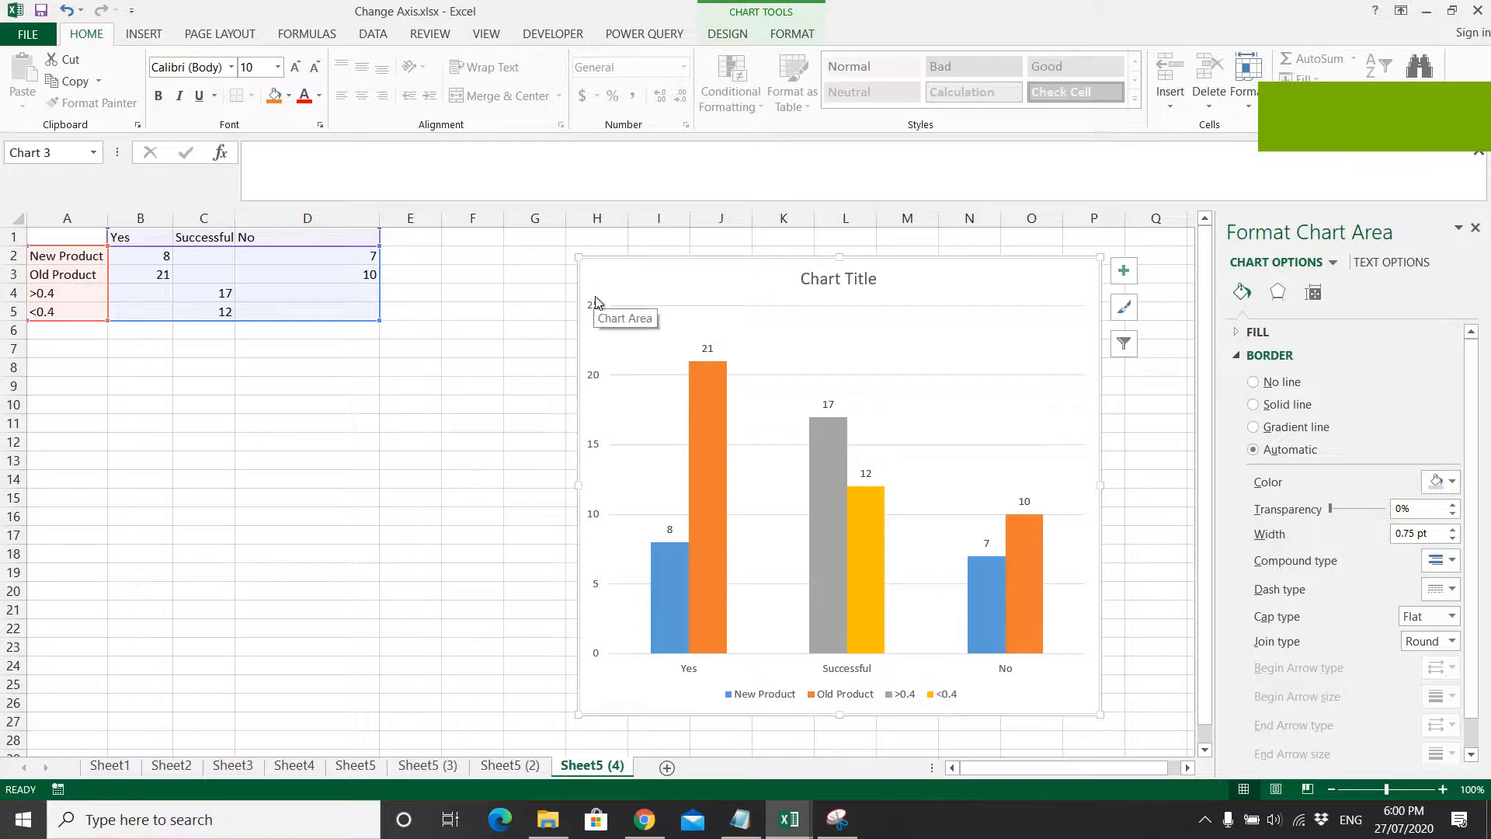
mouse_move(598, 306)
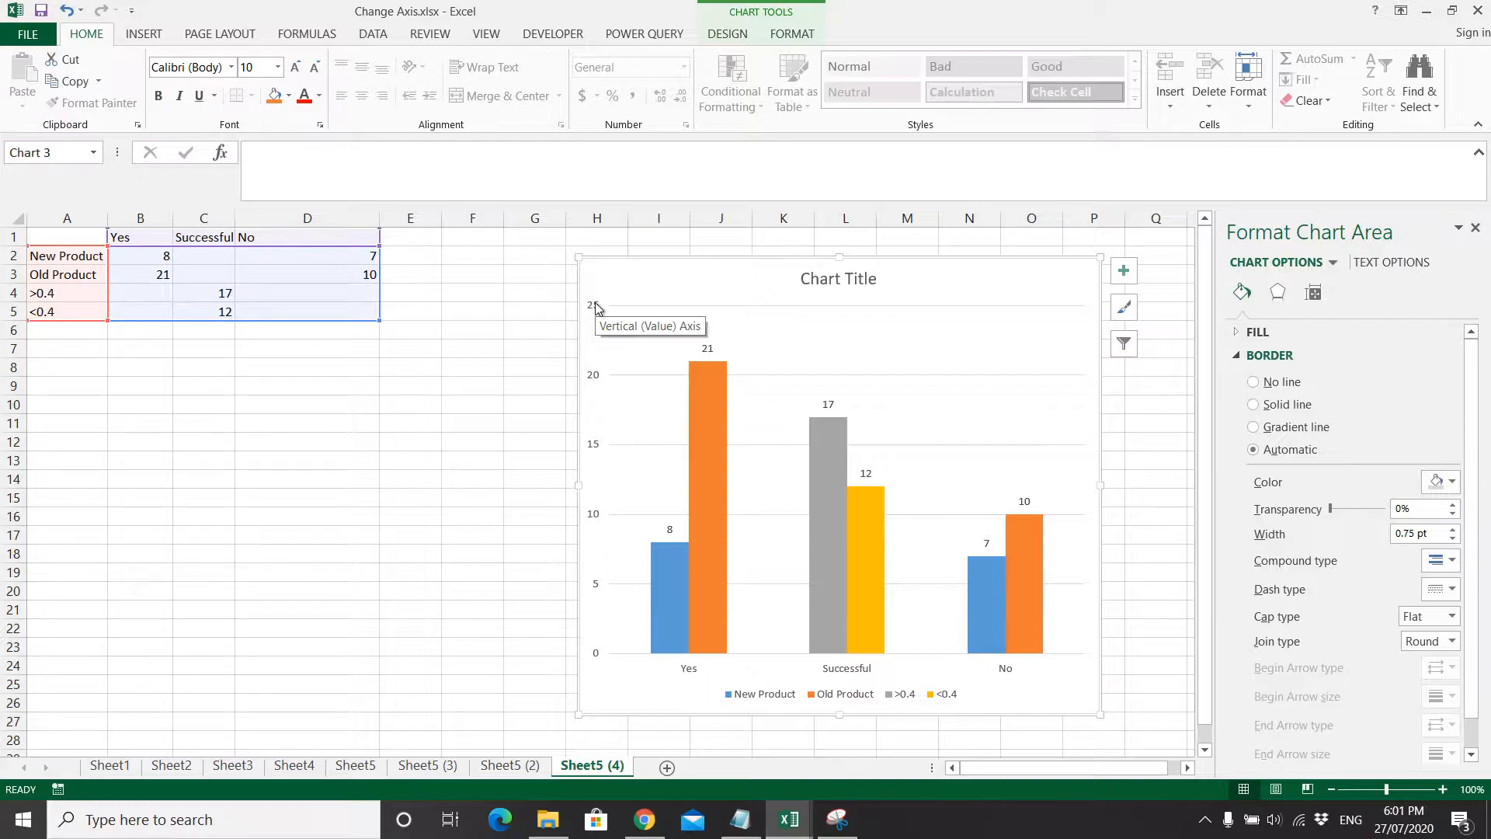
mouse_move(485, 333)
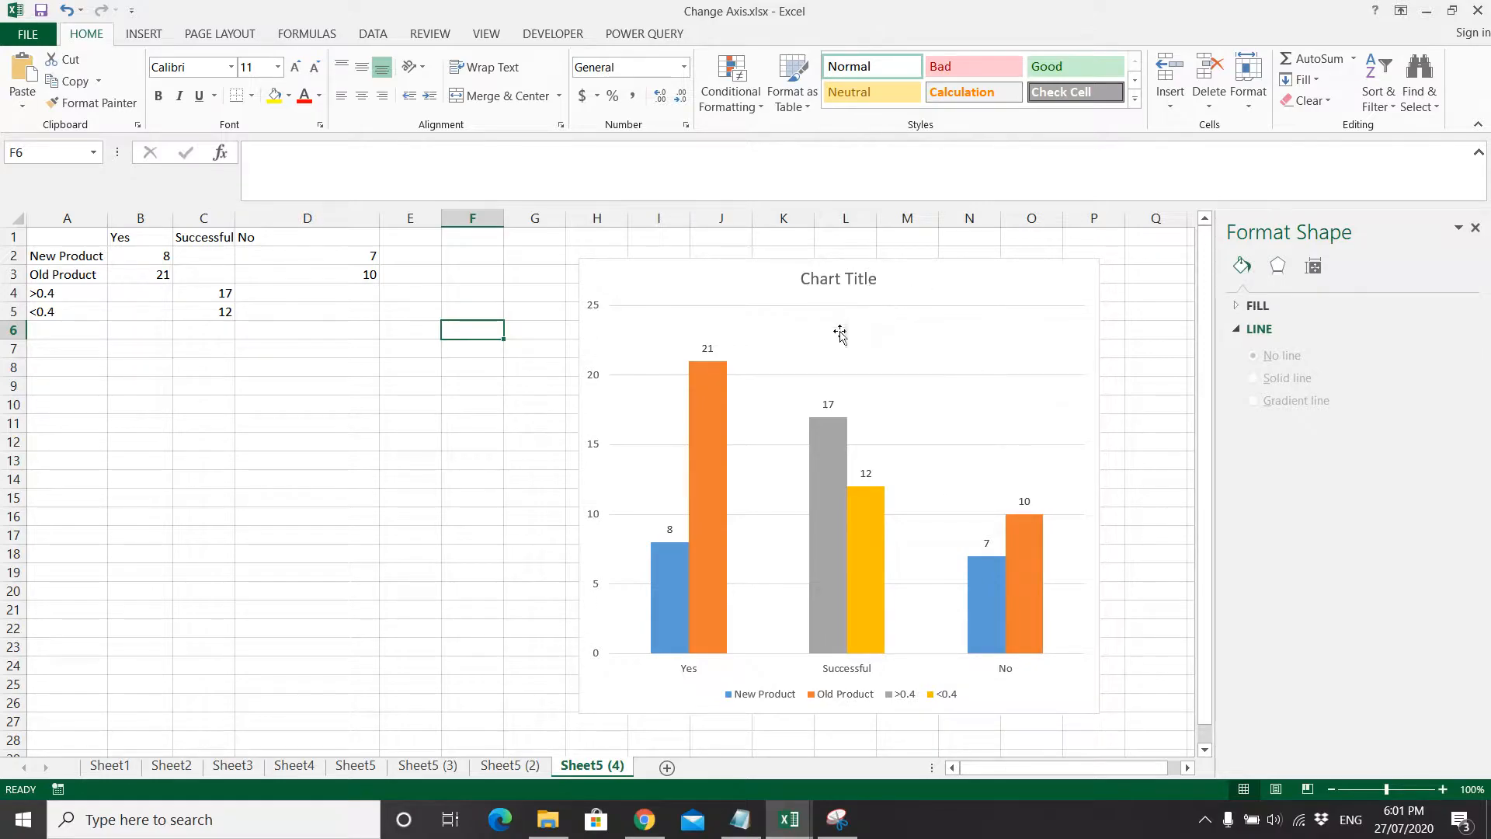
mouse_move(598, 609)
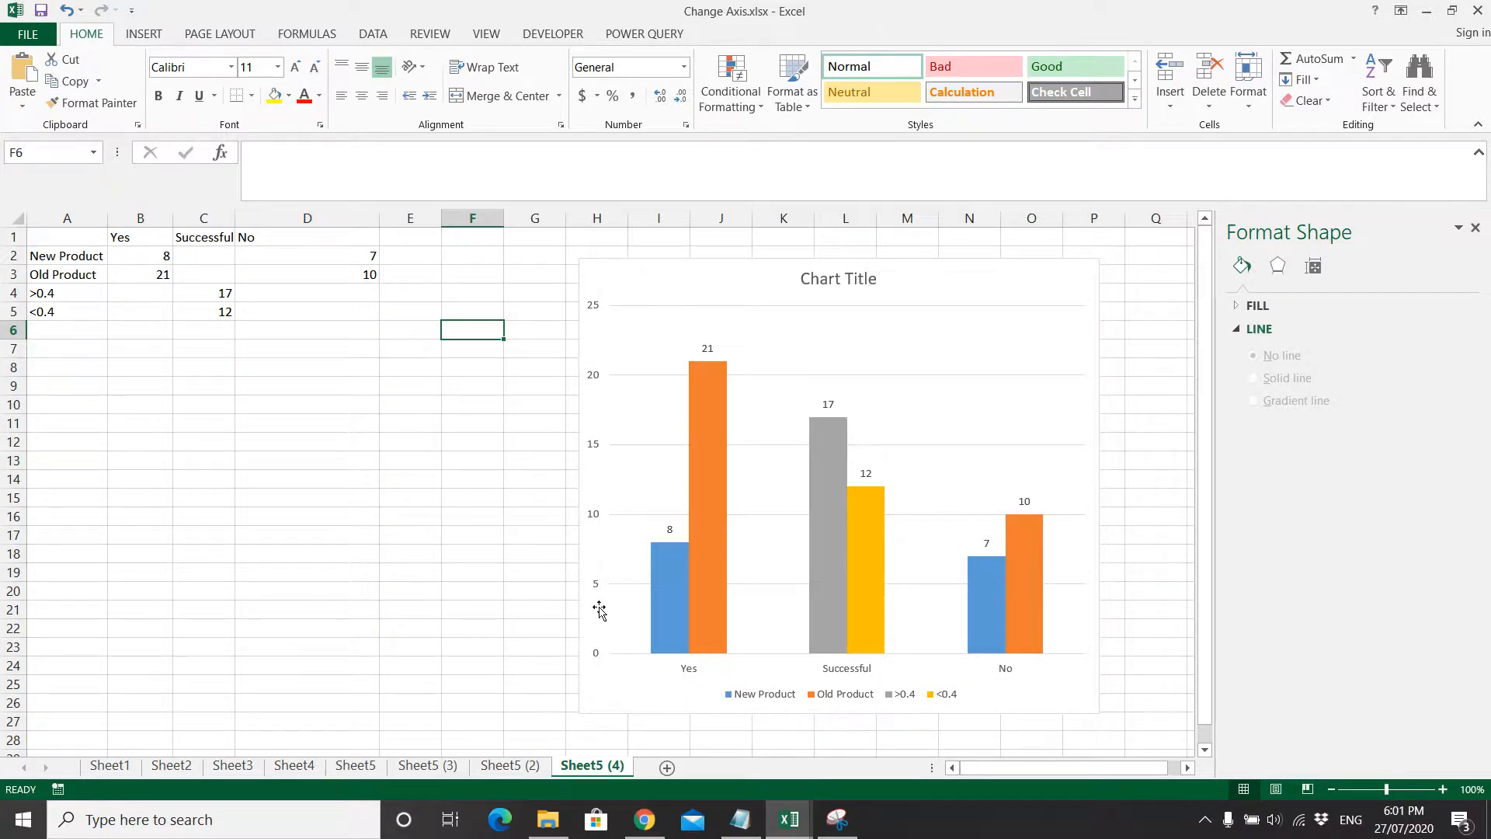
mouse_move(612, 360)
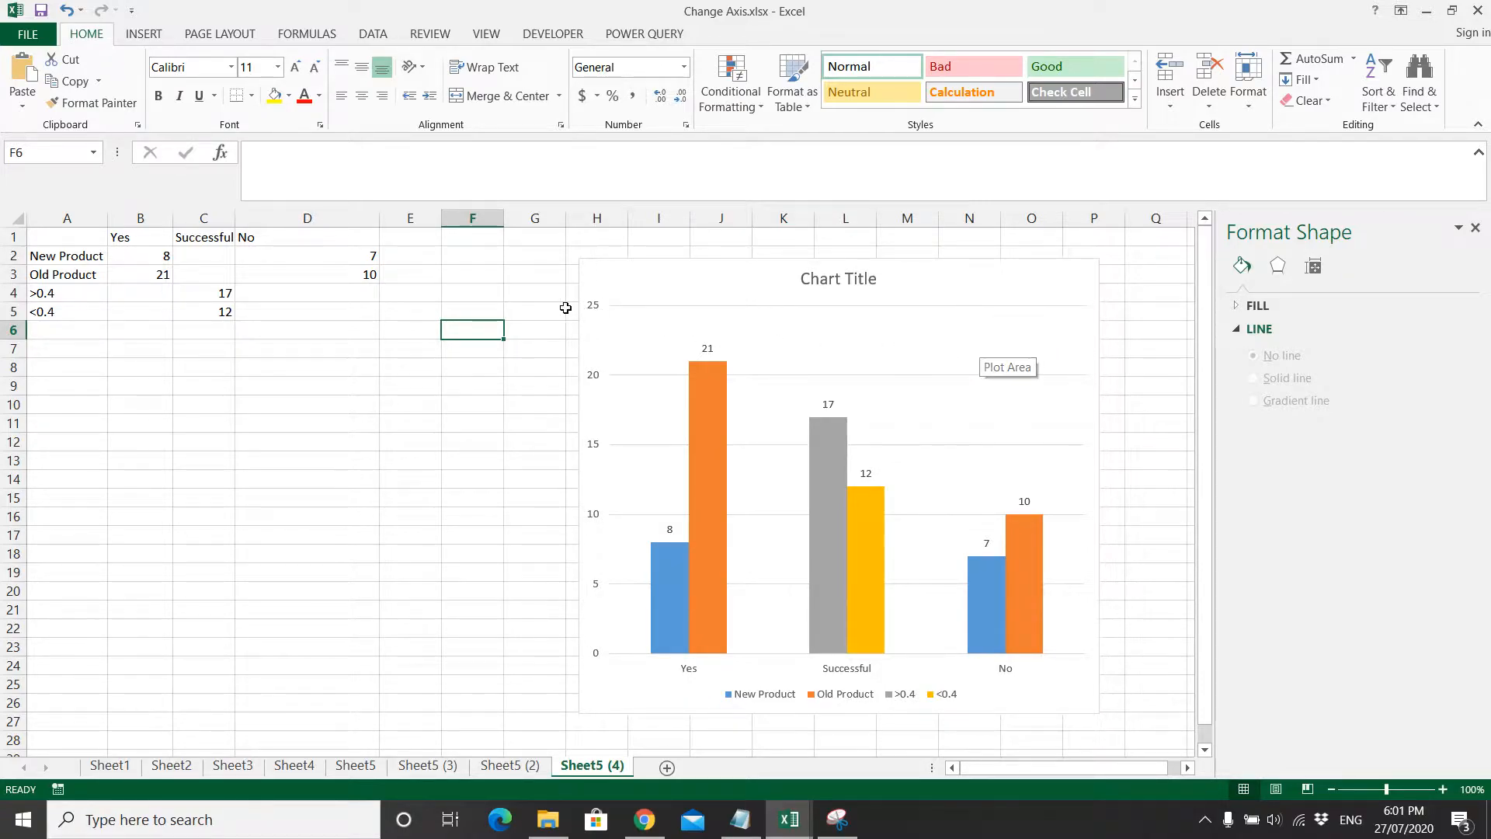
mouse_move(577, 461)
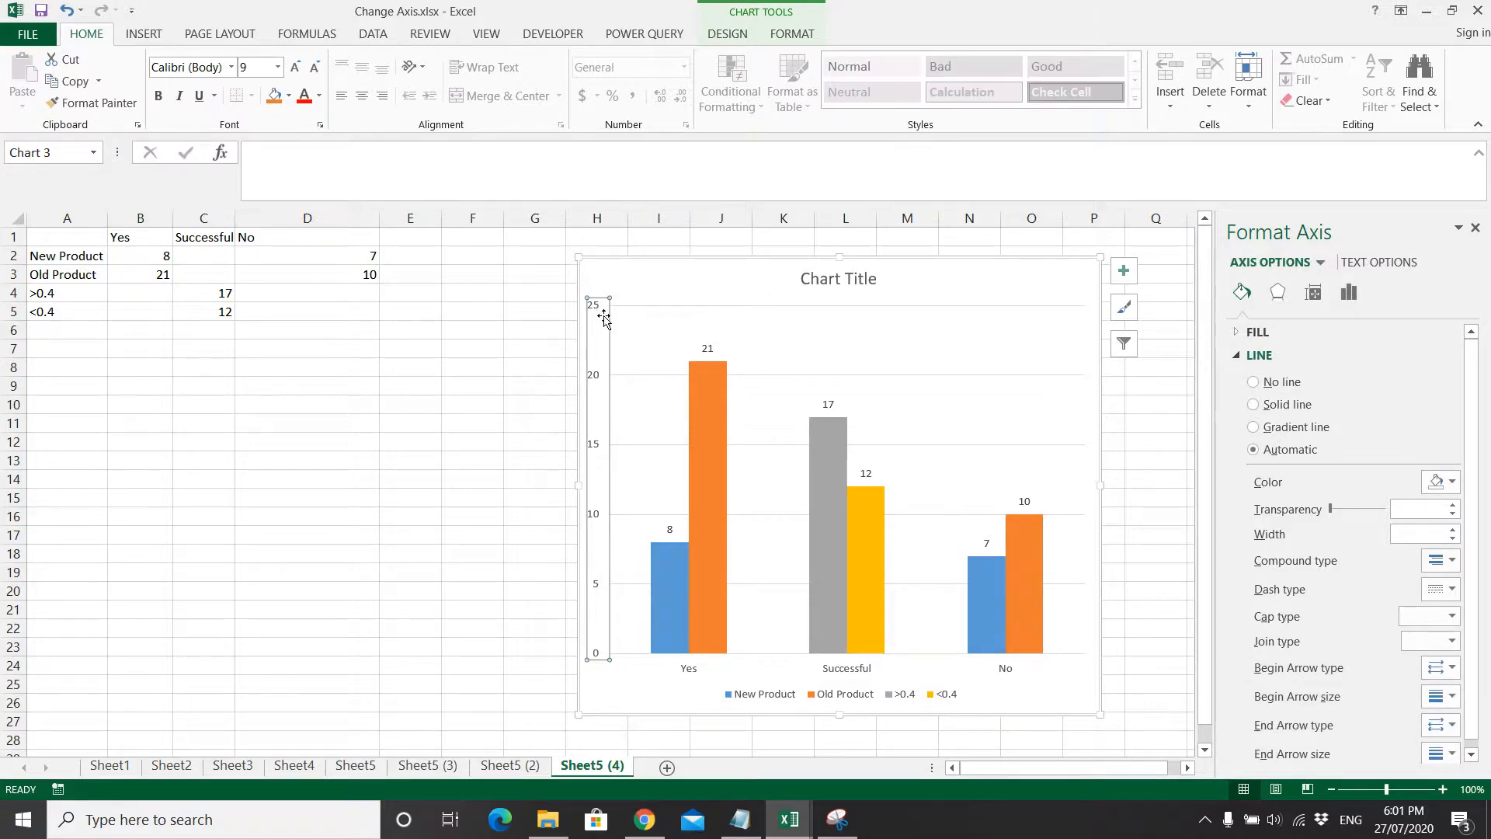
mouse_move(1349, 292)
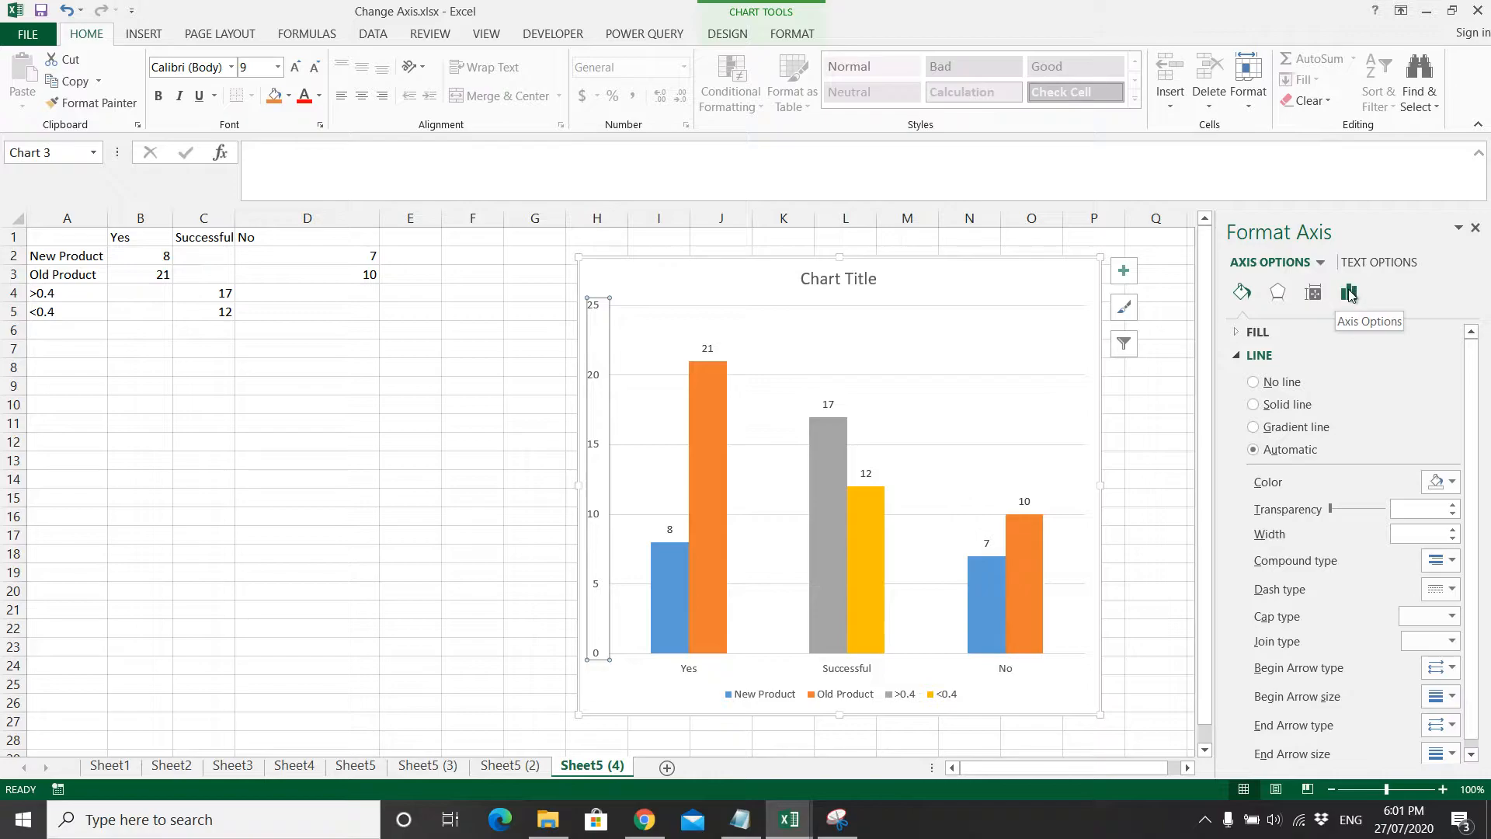
- Show the vertical axis Bounds and Units, ready to edit the 25.0 maximum
left_click(1348, 292)
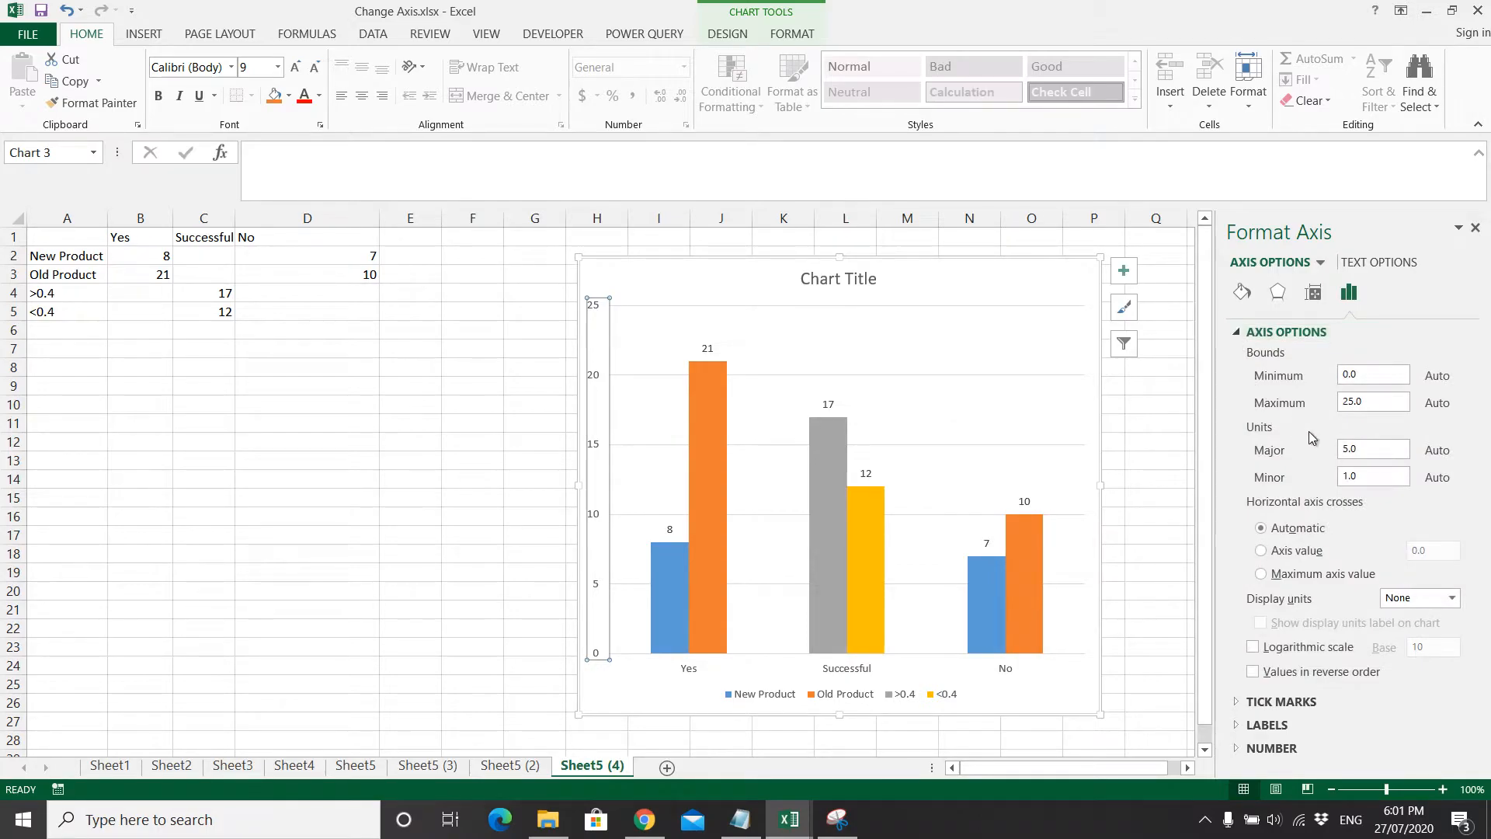
left_click(1374, 402)
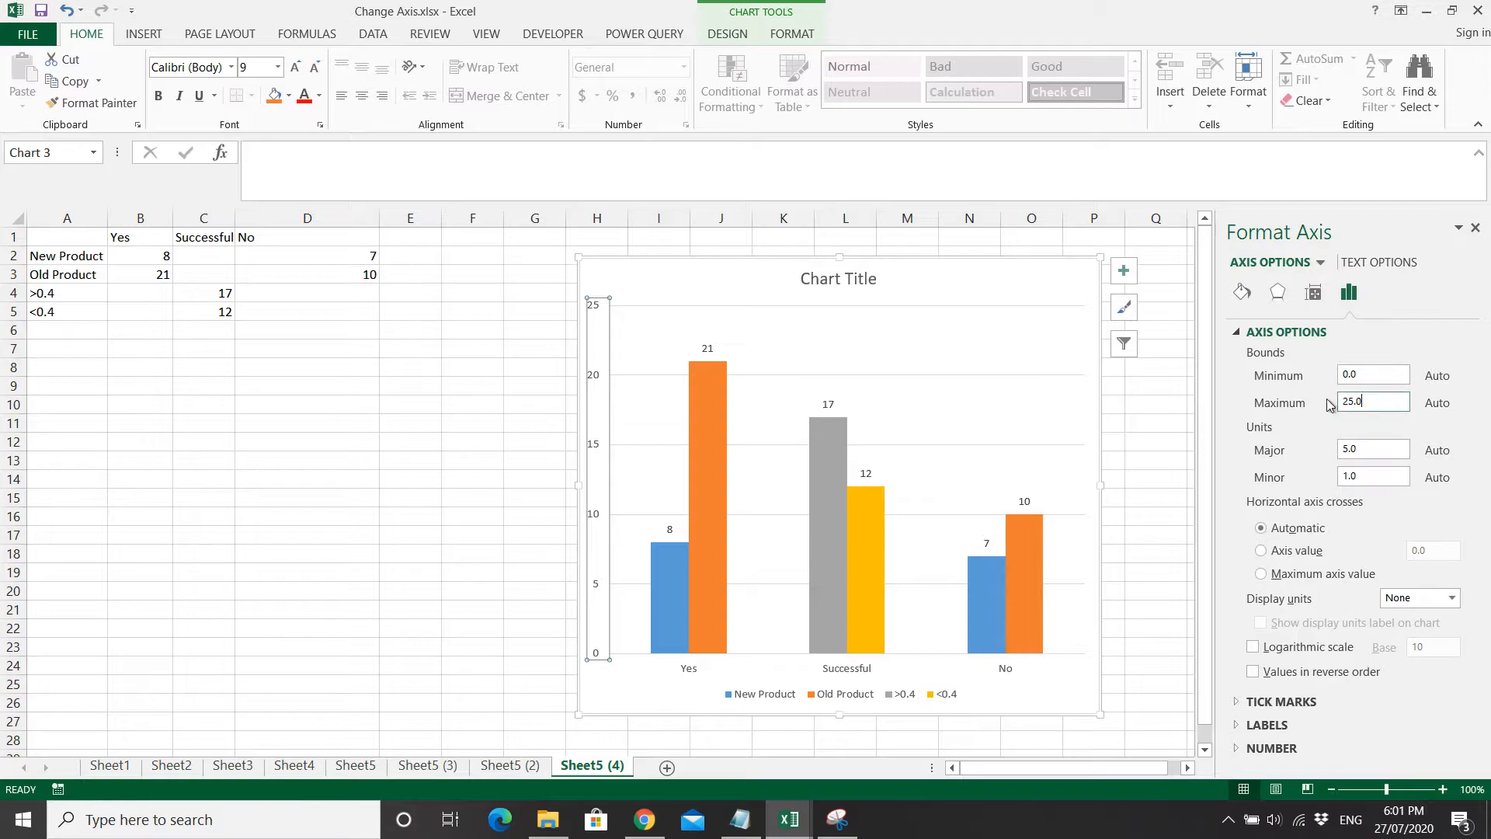
- Set the vertical axis maximum to 100, major unit 5 and minor unit 1.0
triple_click(1374, 401)
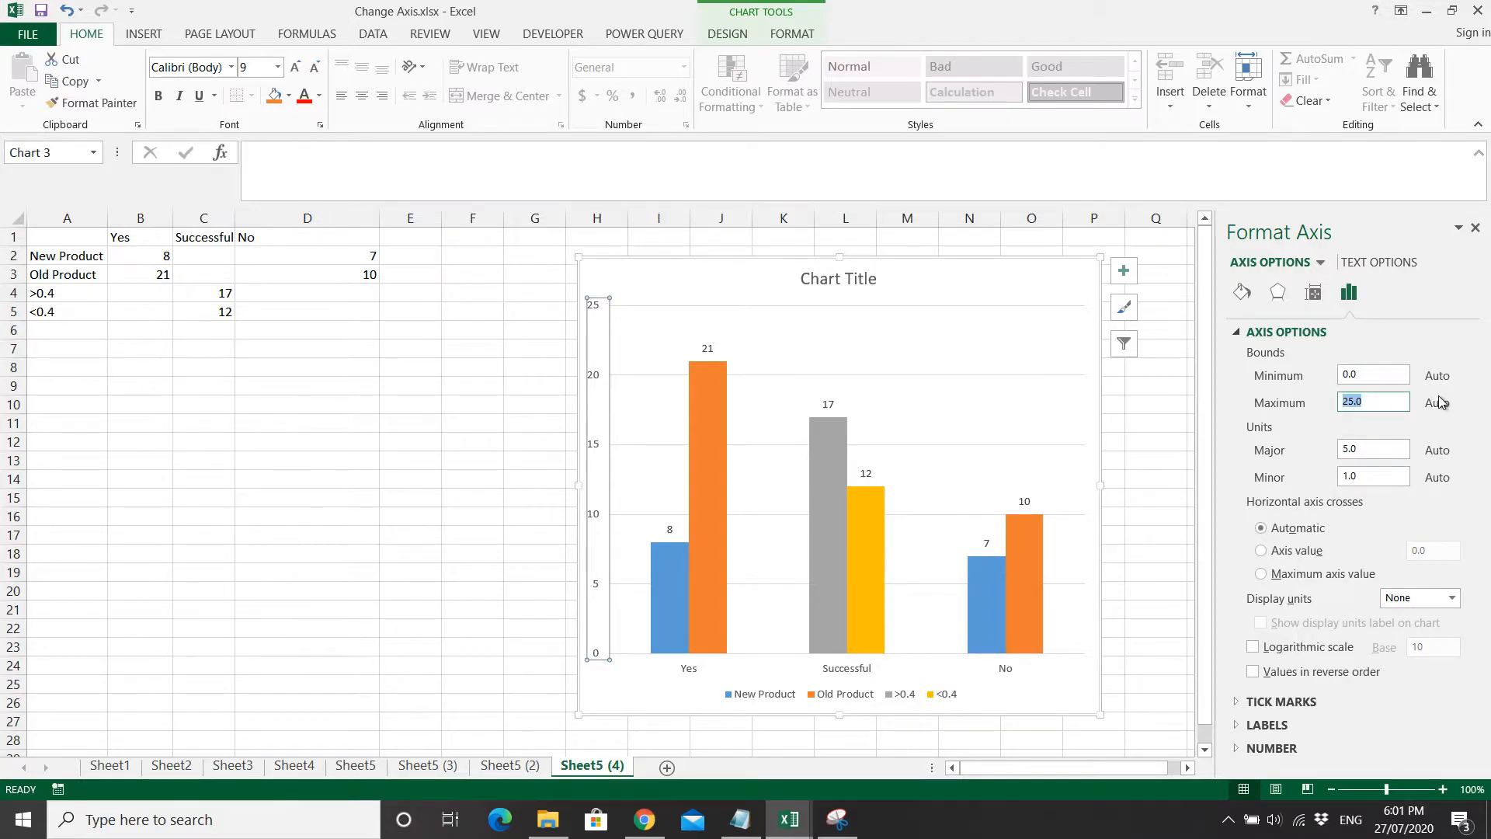
type("100")
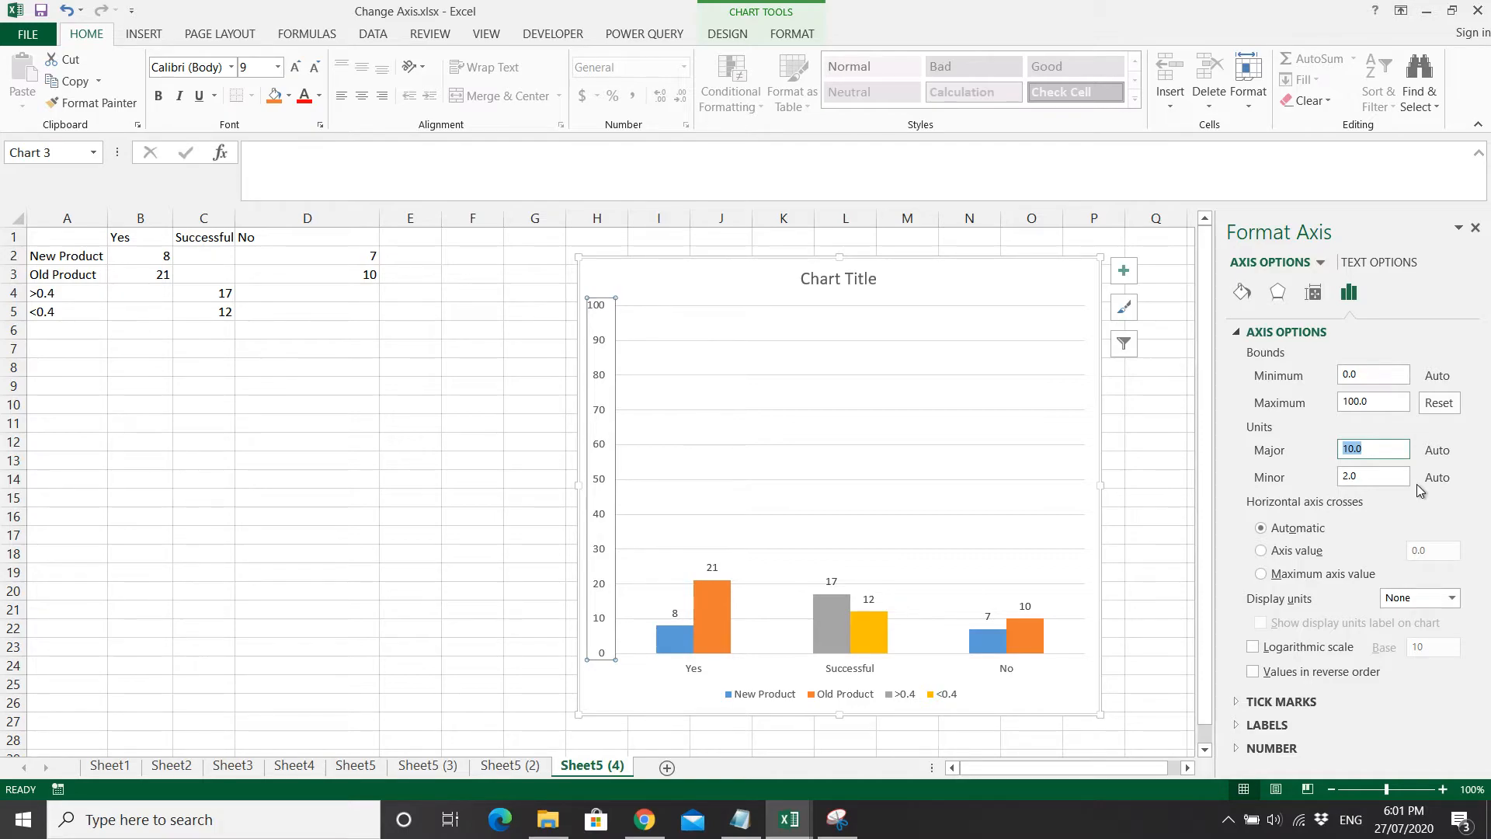
type("5")
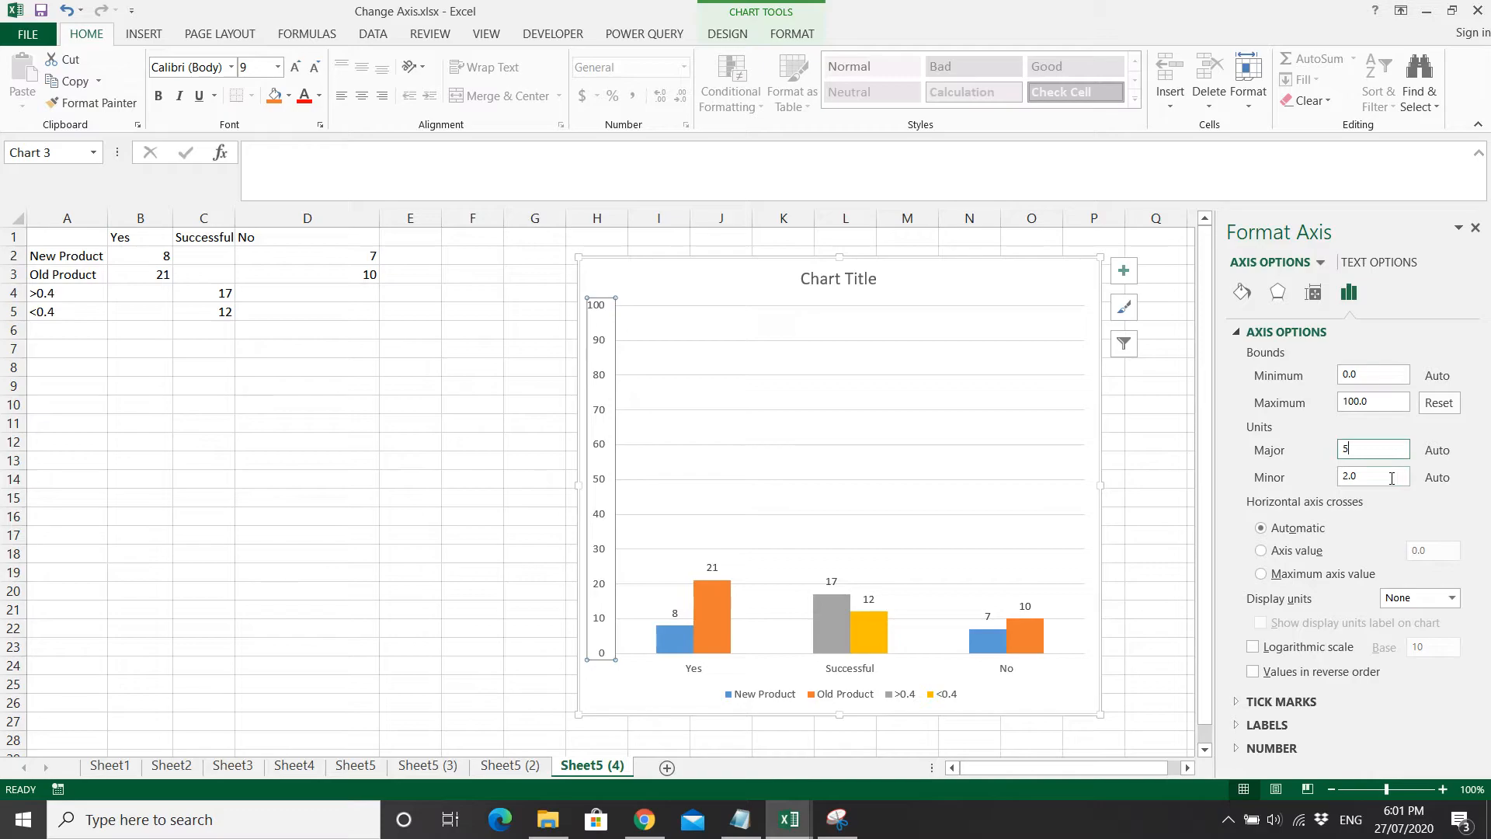
type("1.0")
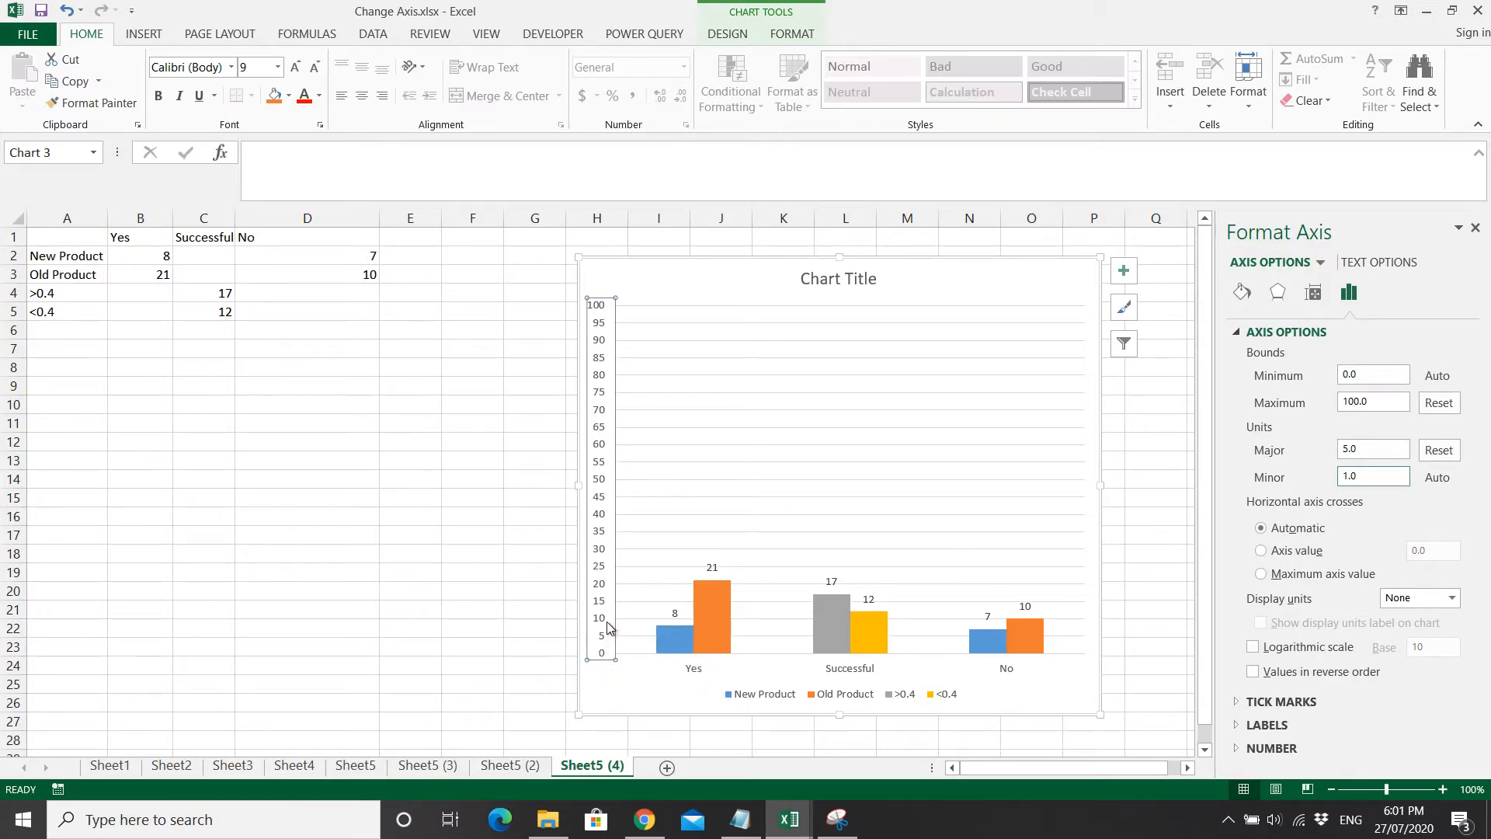
left_click(1373, 476)
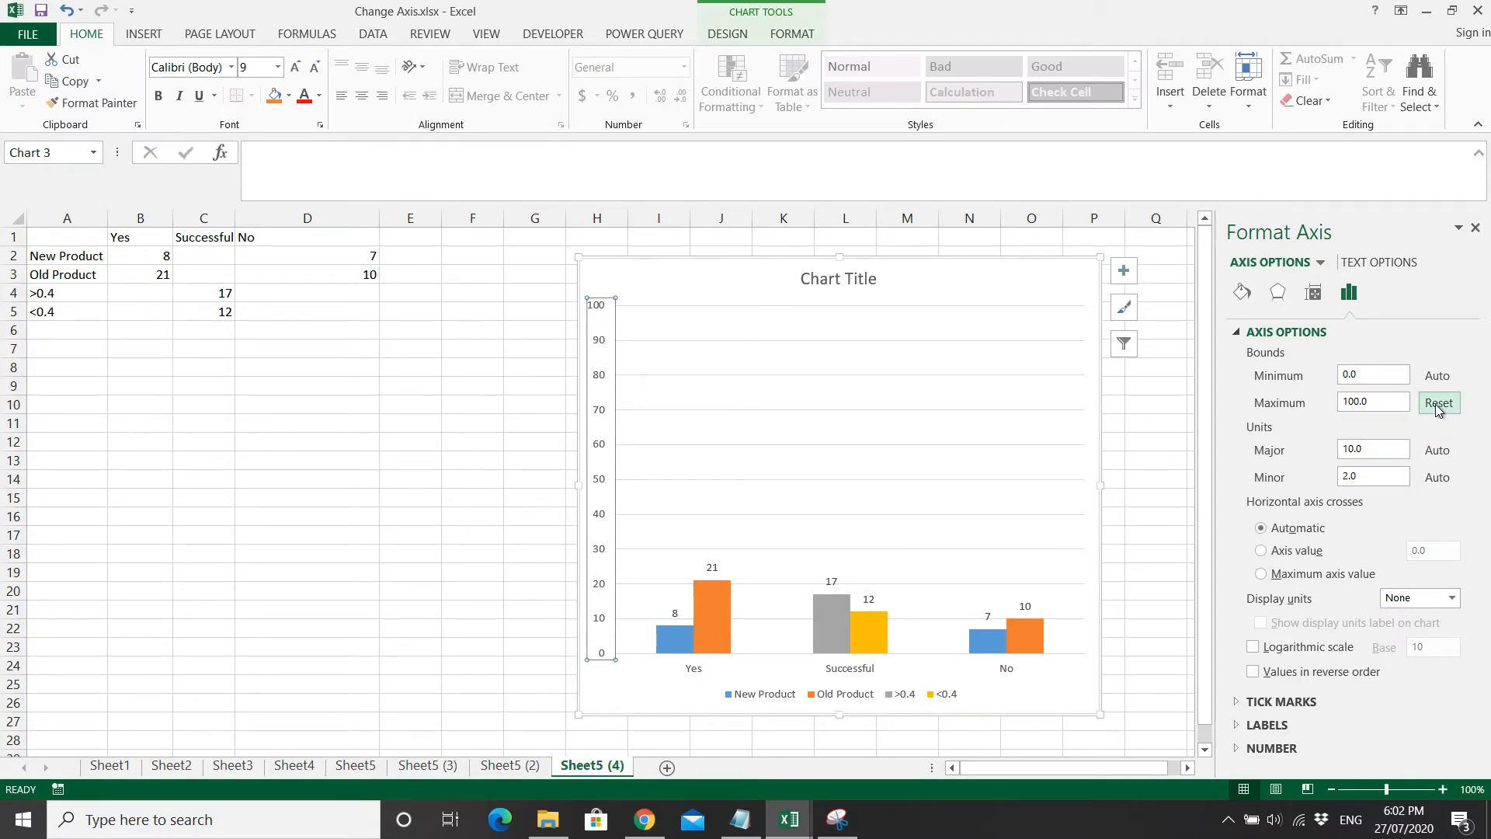
- Reset the axis maximum to automatic (0 to 25) and deselect the chart
left_click(1438, 404)
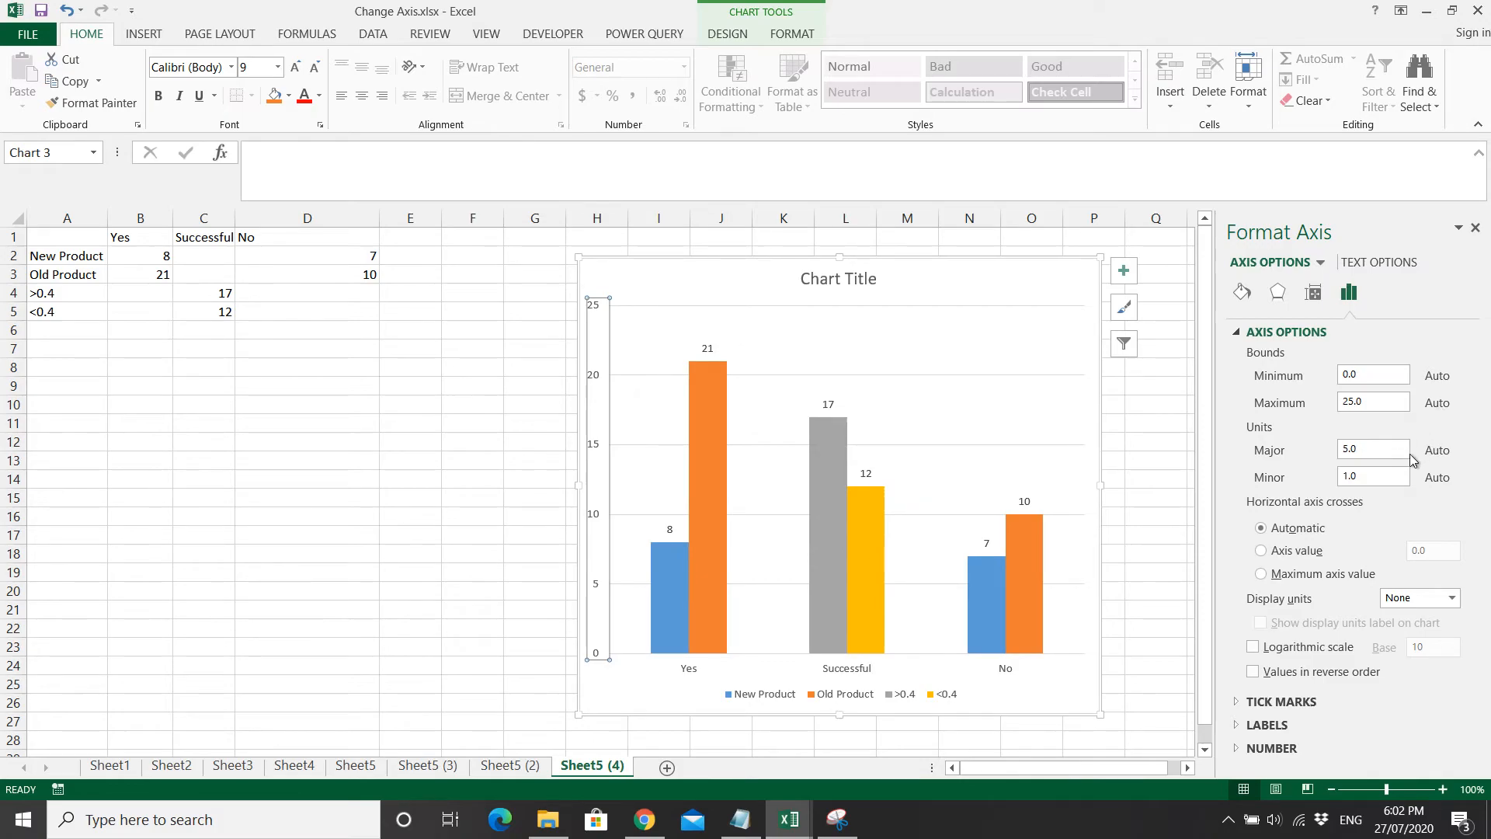
left_click(306, 386)
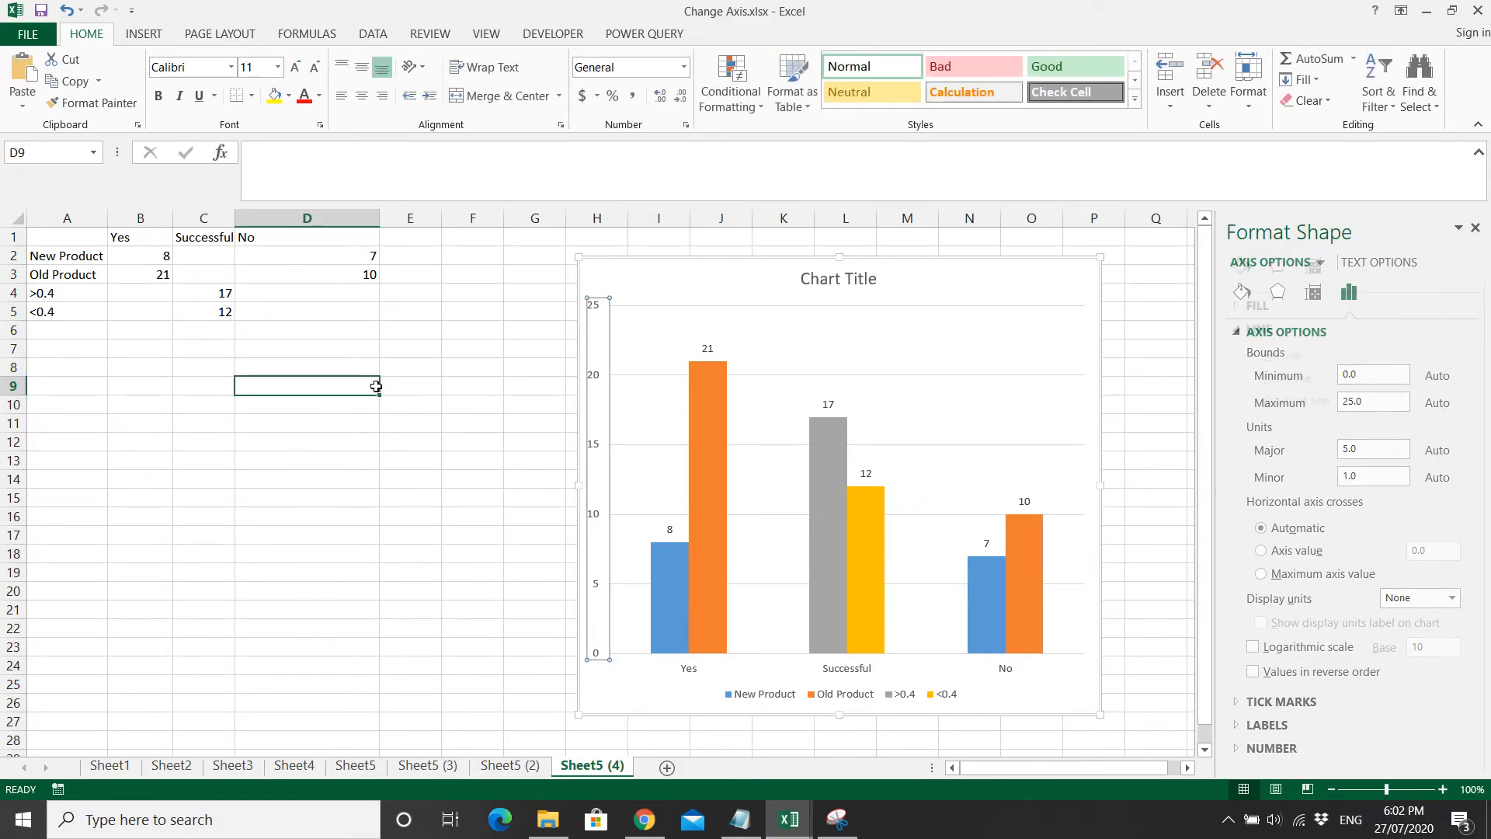